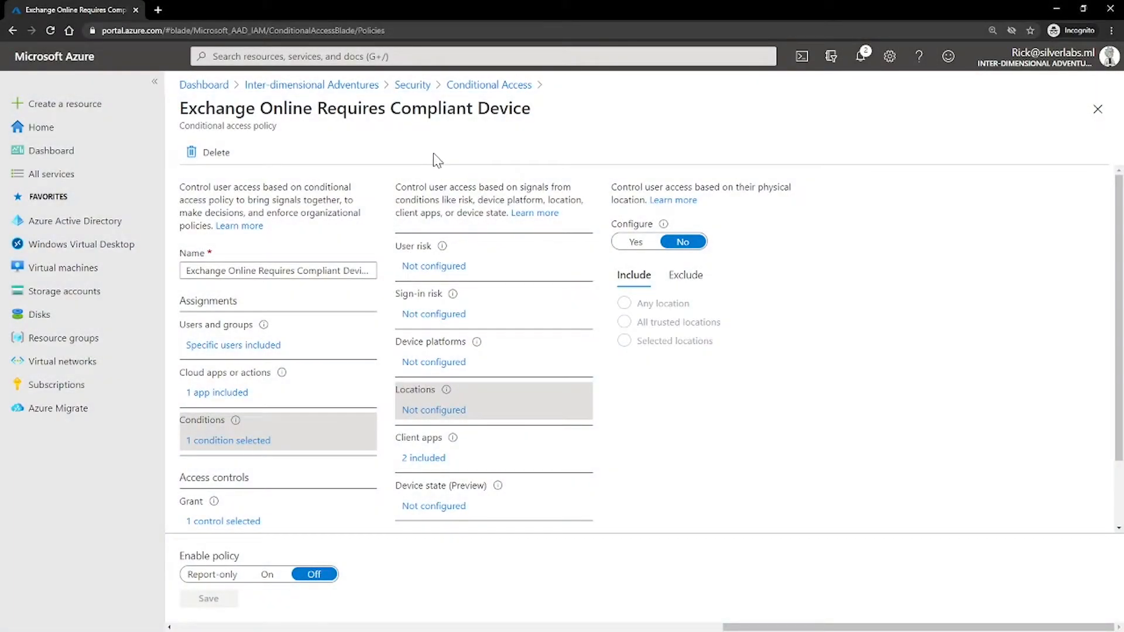
mouse_move(413, 419)
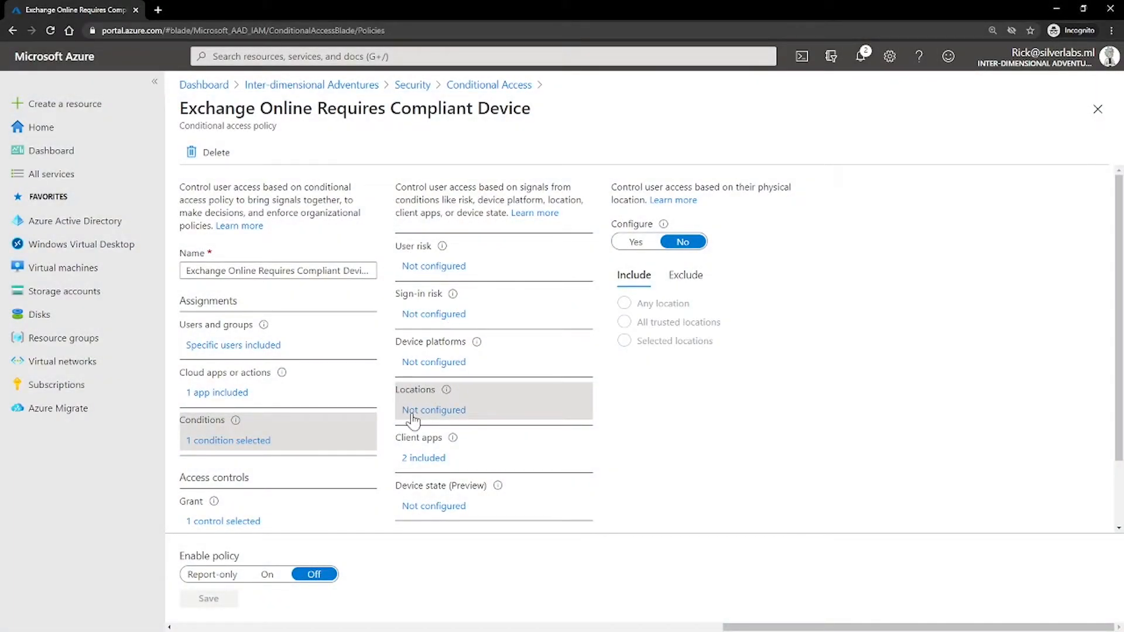
mouse_move(443, 419)
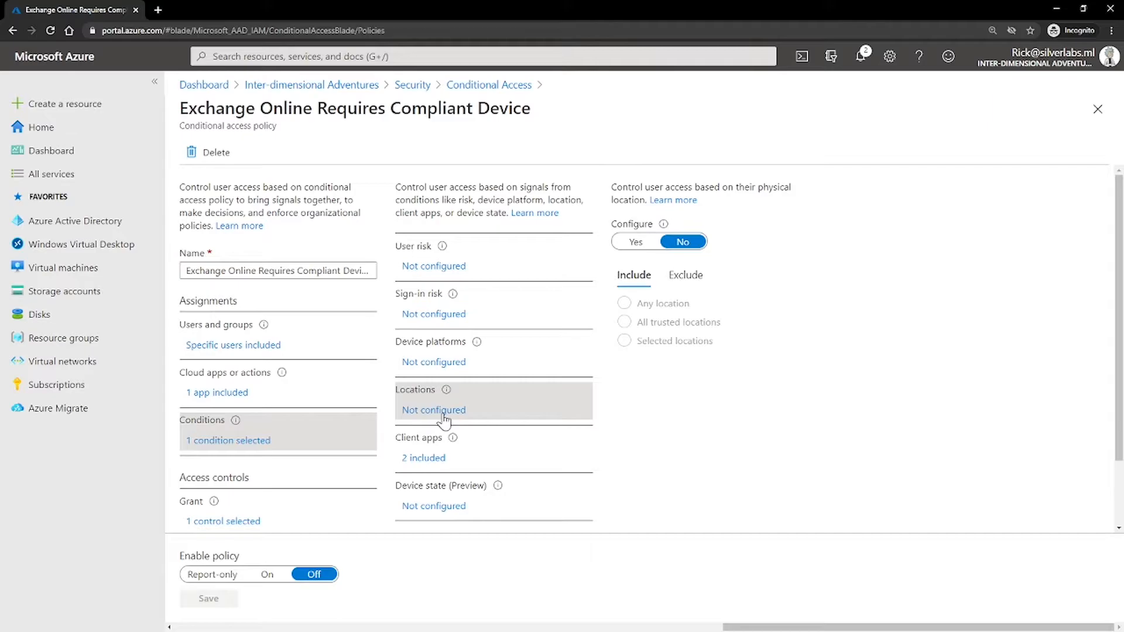
mouse_move(699, 329)
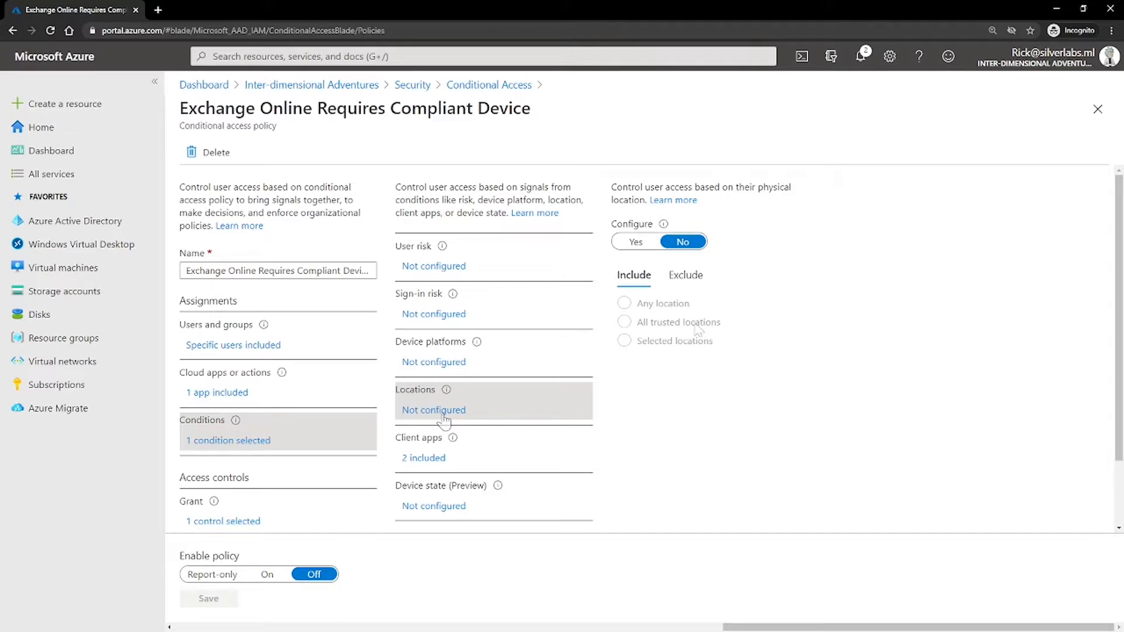
mouse_move(696, 327)
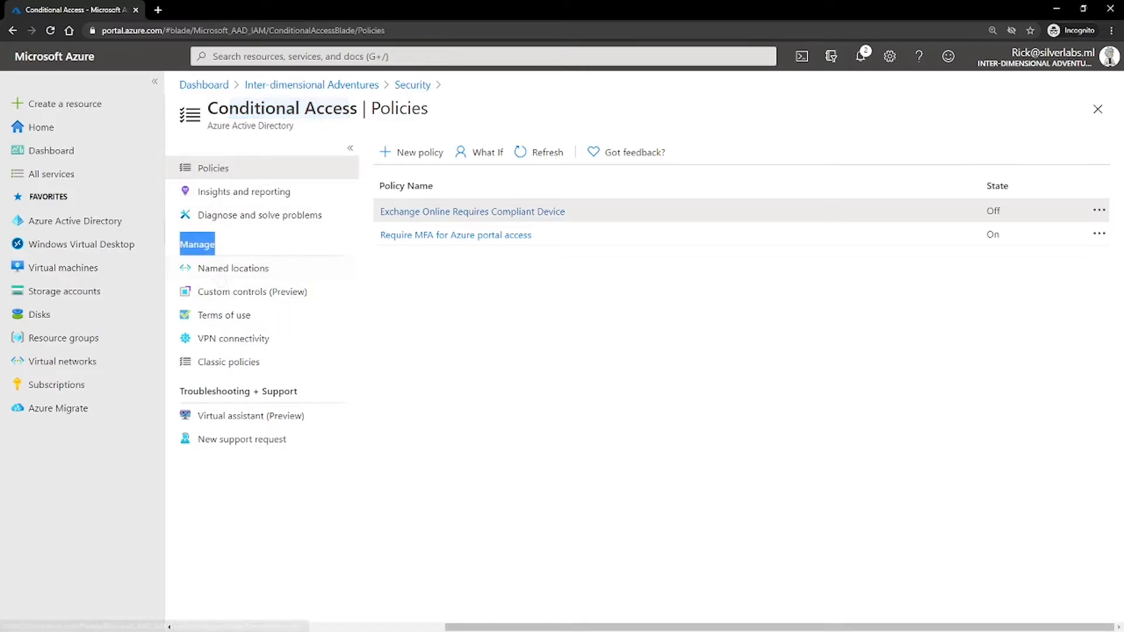
- Start a Countries/Regions named location, then discard the form without creating it
left_click(233, 267)
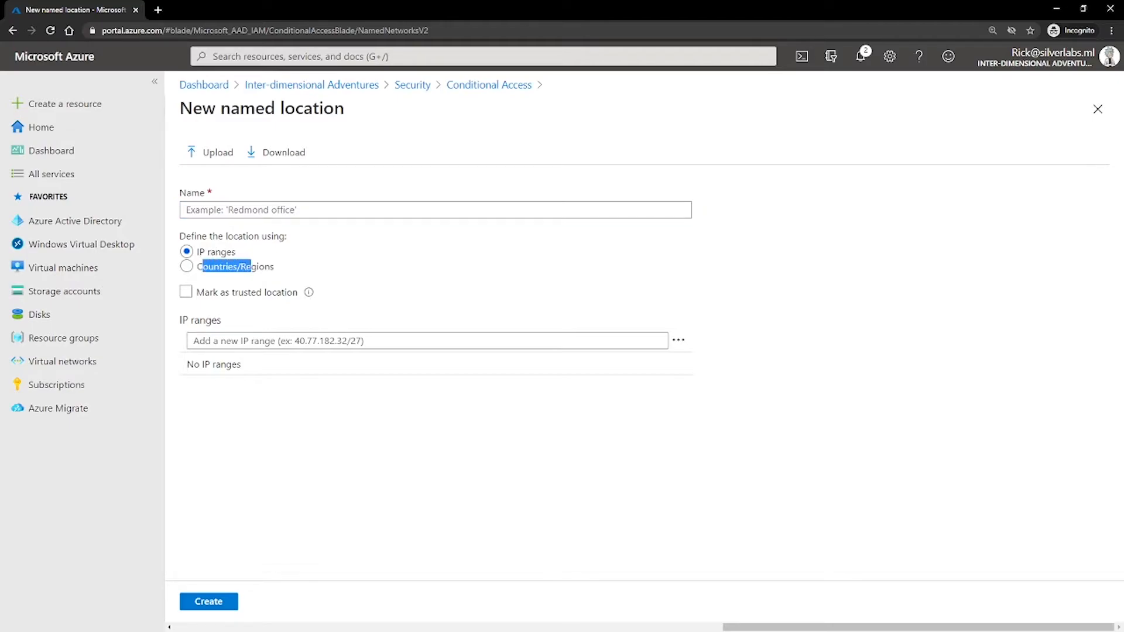
left_click(186, 266)
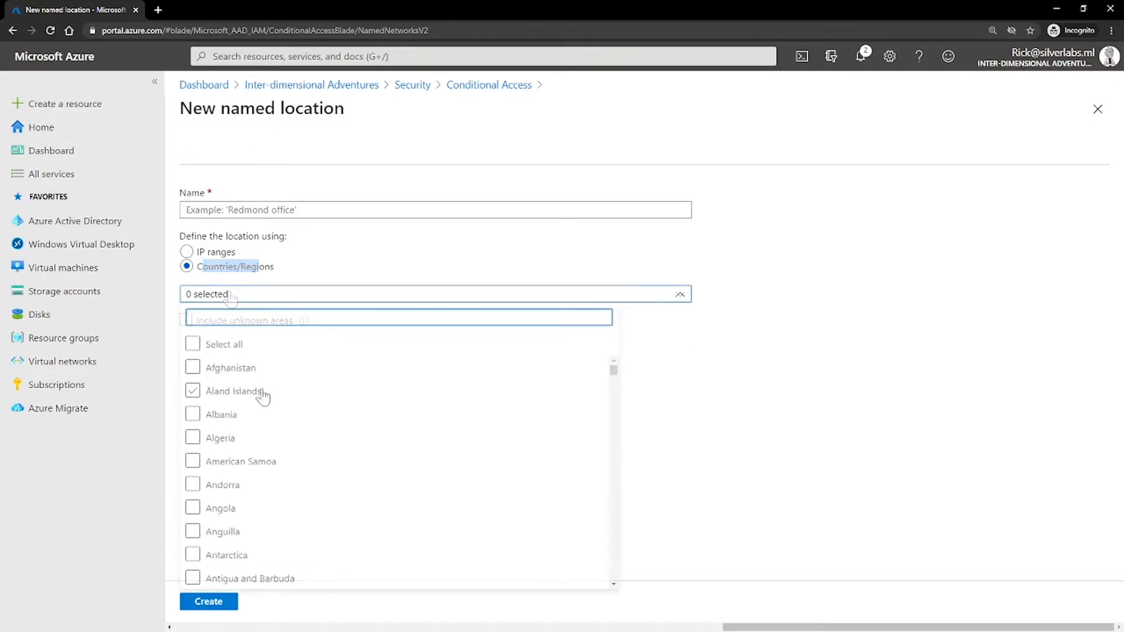
left_click(192, 414)
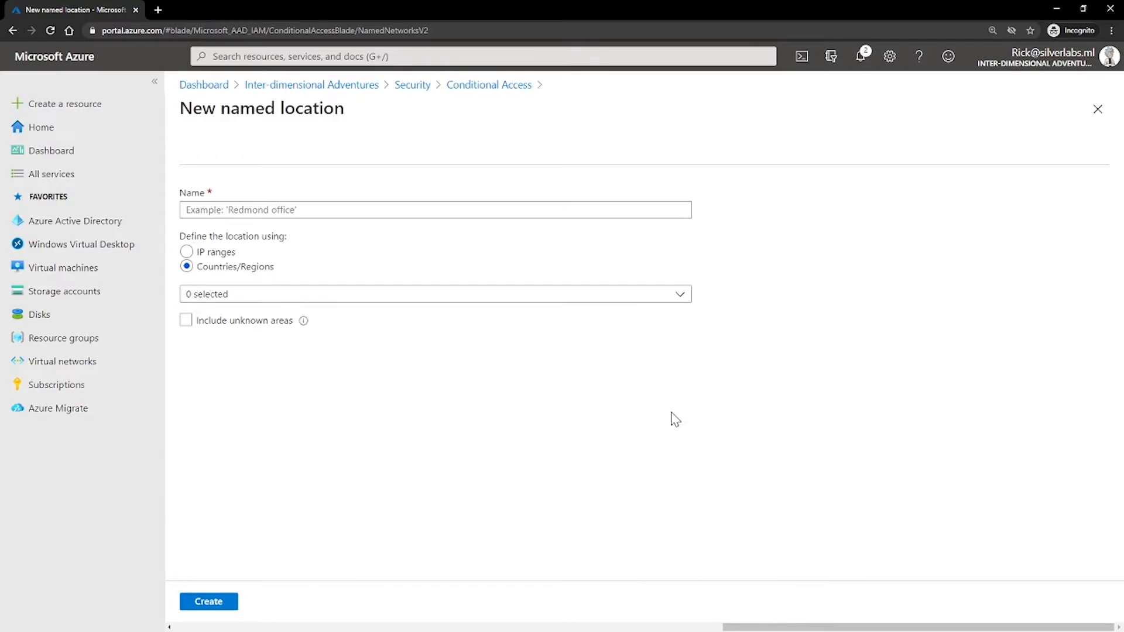
left_click(1098, 109)
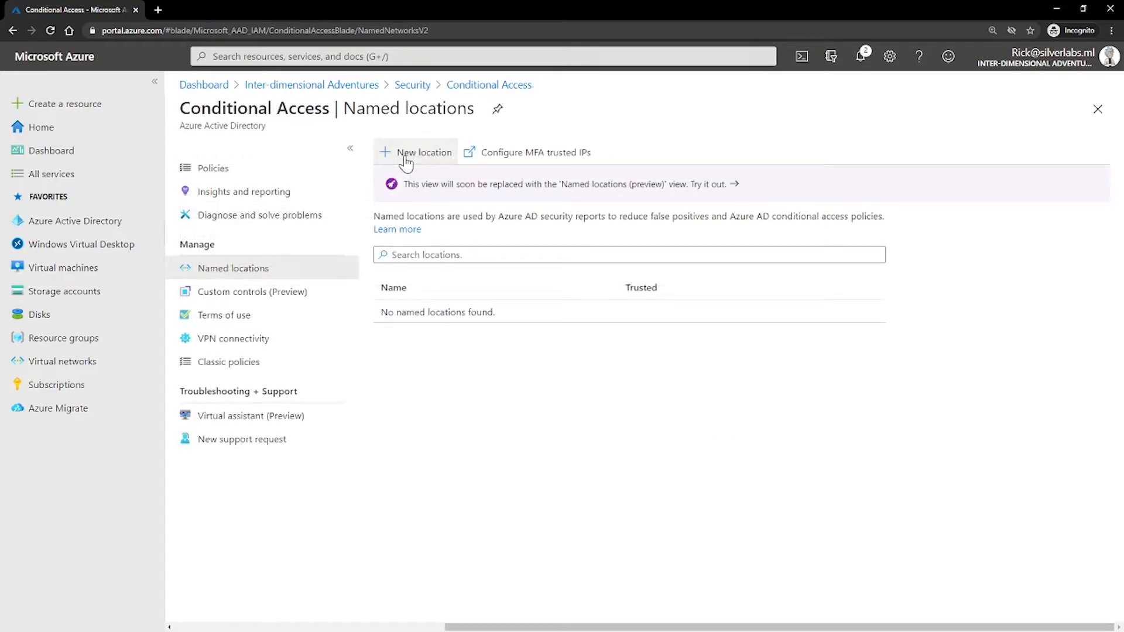
left_click(416, 152)
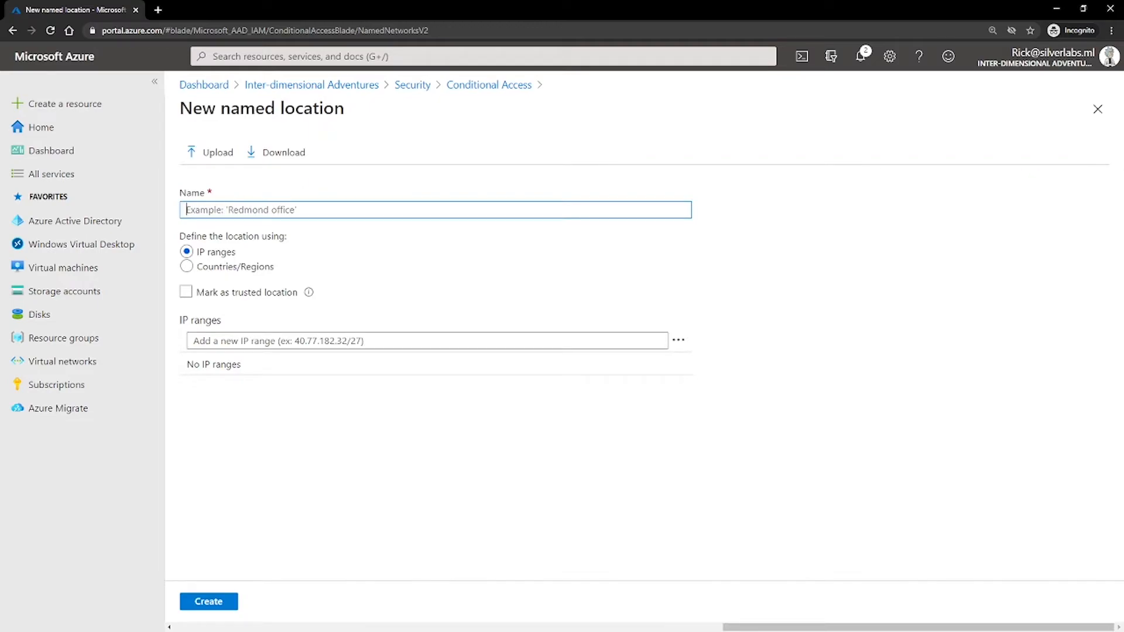
mouse_move(223, 269)
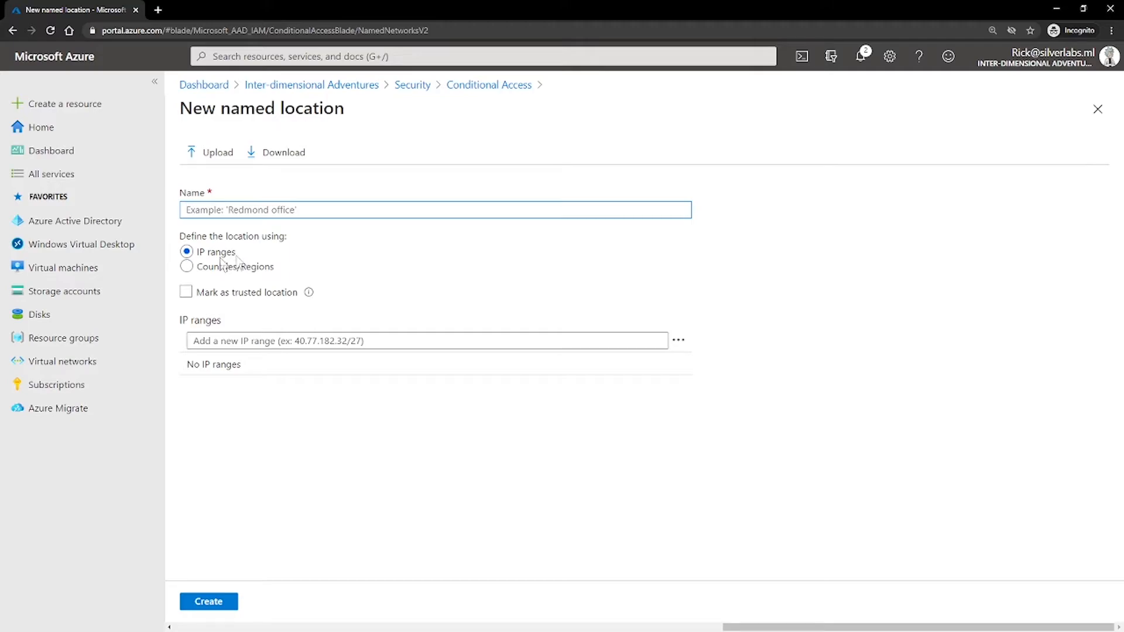
double_click(223, 252)
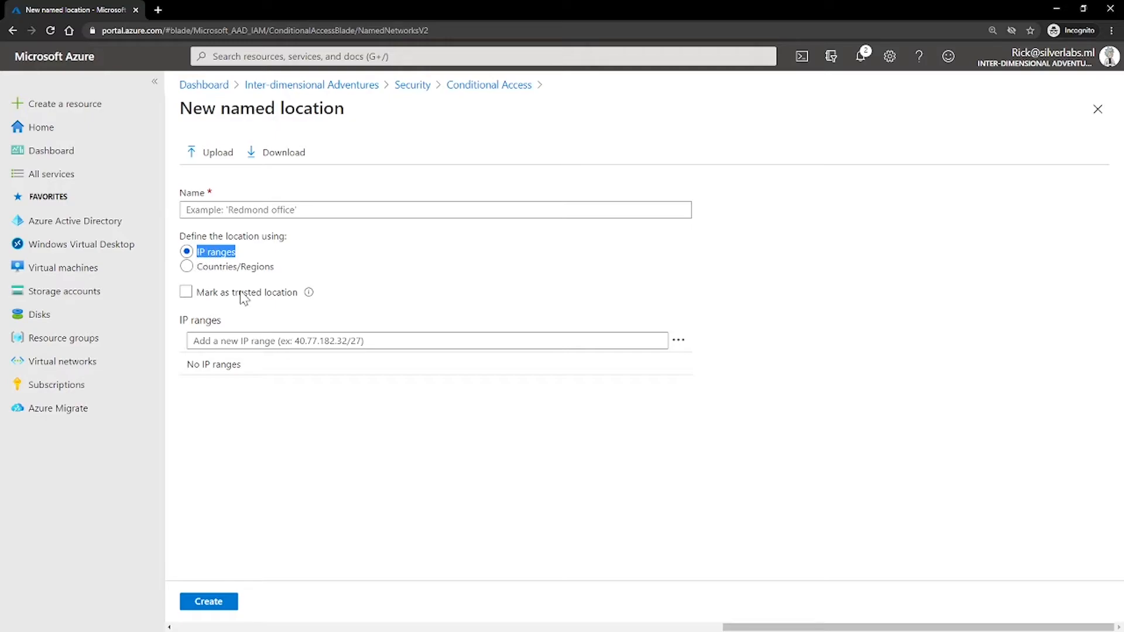
left_click(186, 292)
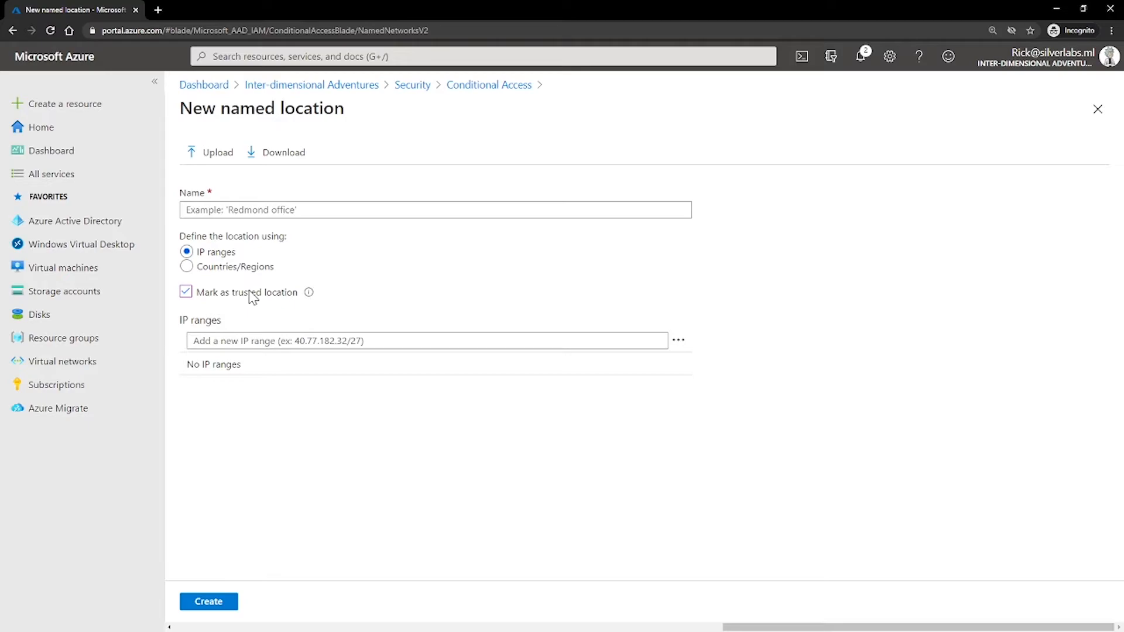
left_click(186, 265)
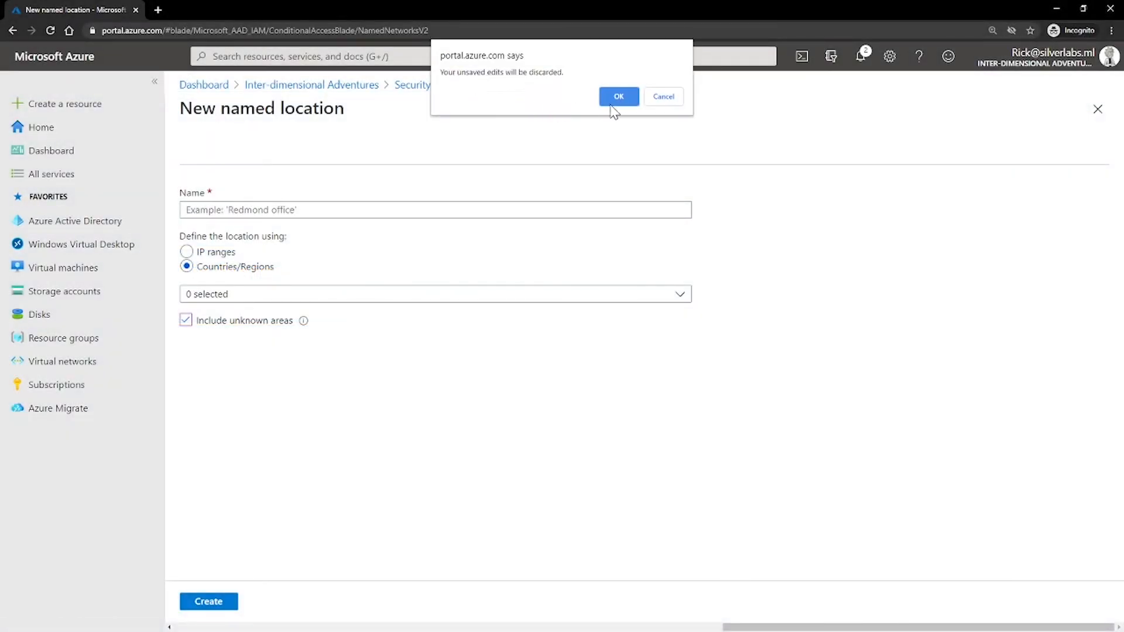
left_click(619, 96)
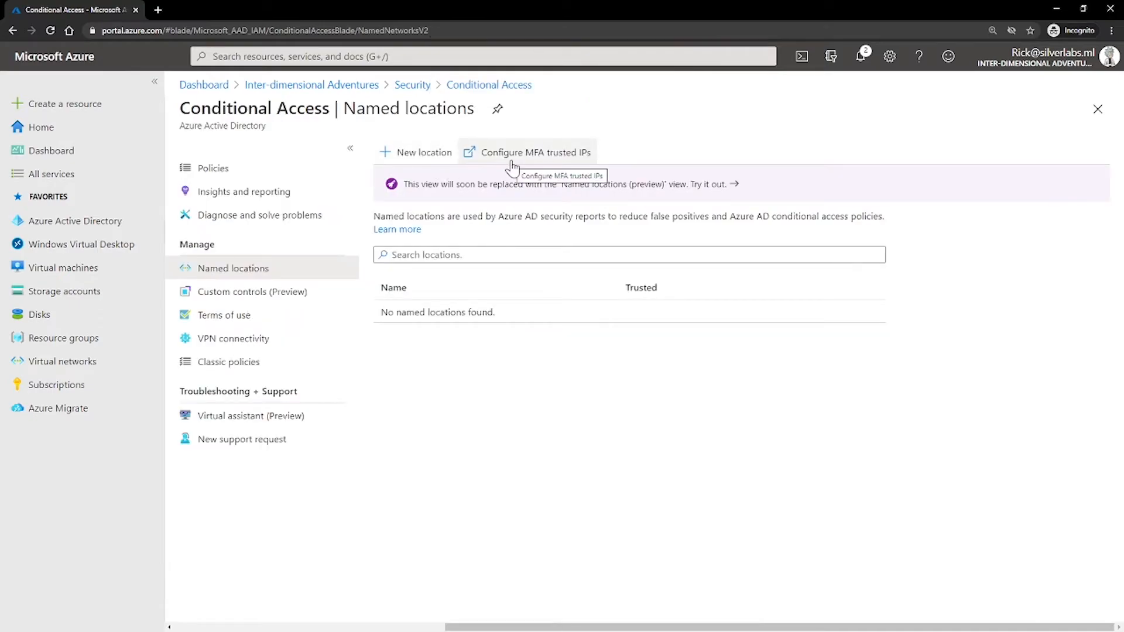
- Bring up the MFA trusted IPs settings from the Named locations blade
left_click(534, 152)
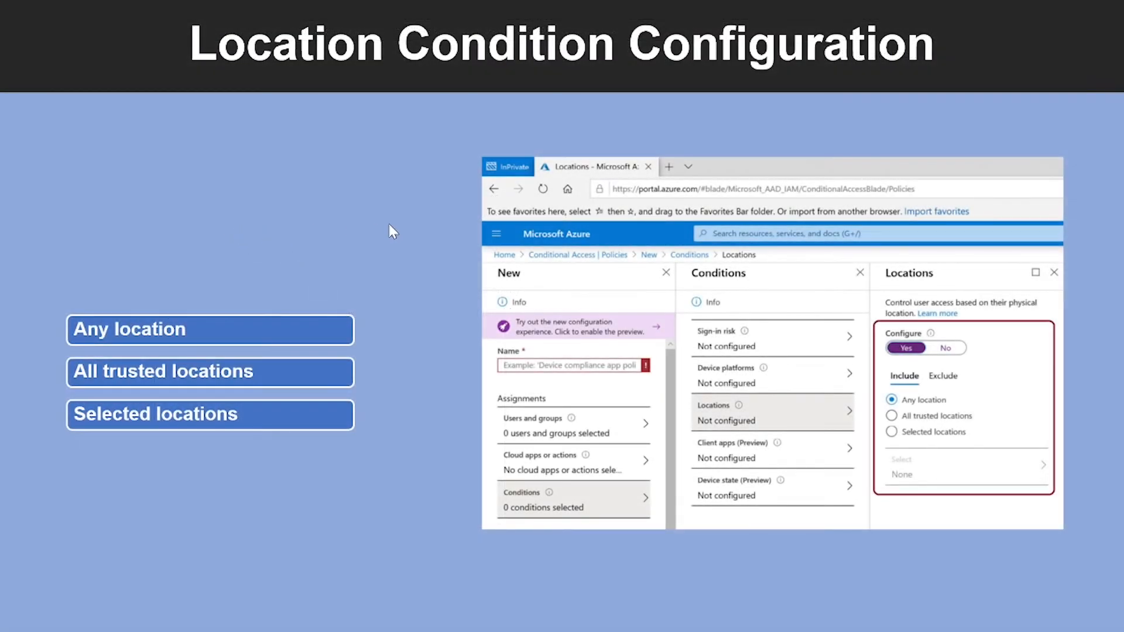
mouse_move(359, 218)
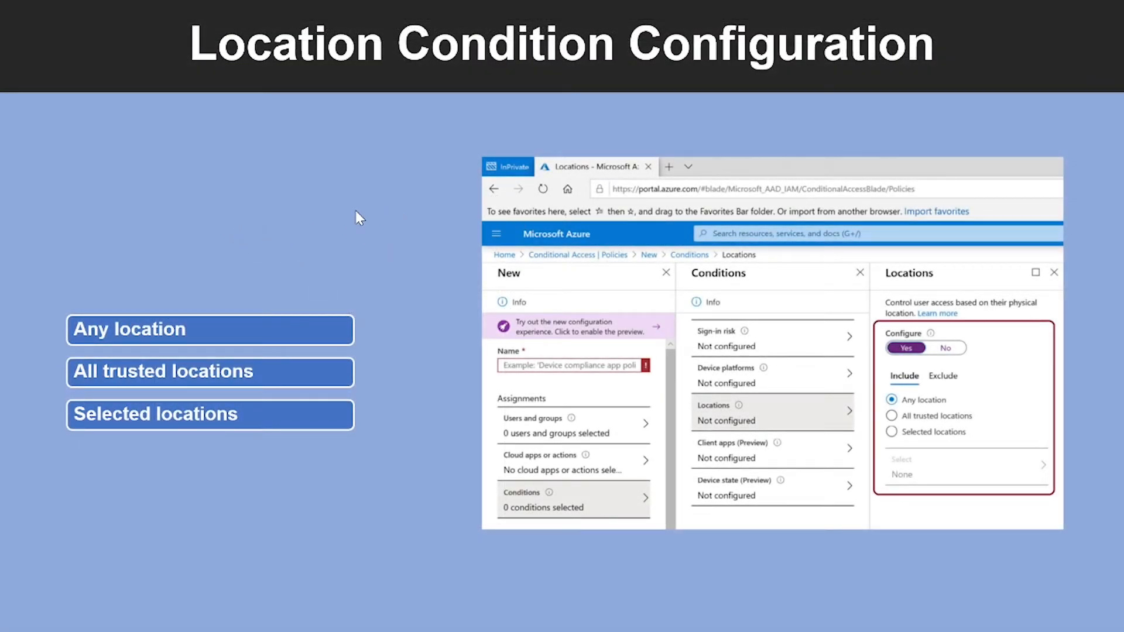
- Return to the Exchange Online Requires Compliant Device policy in the browser
left_click(201, 10)
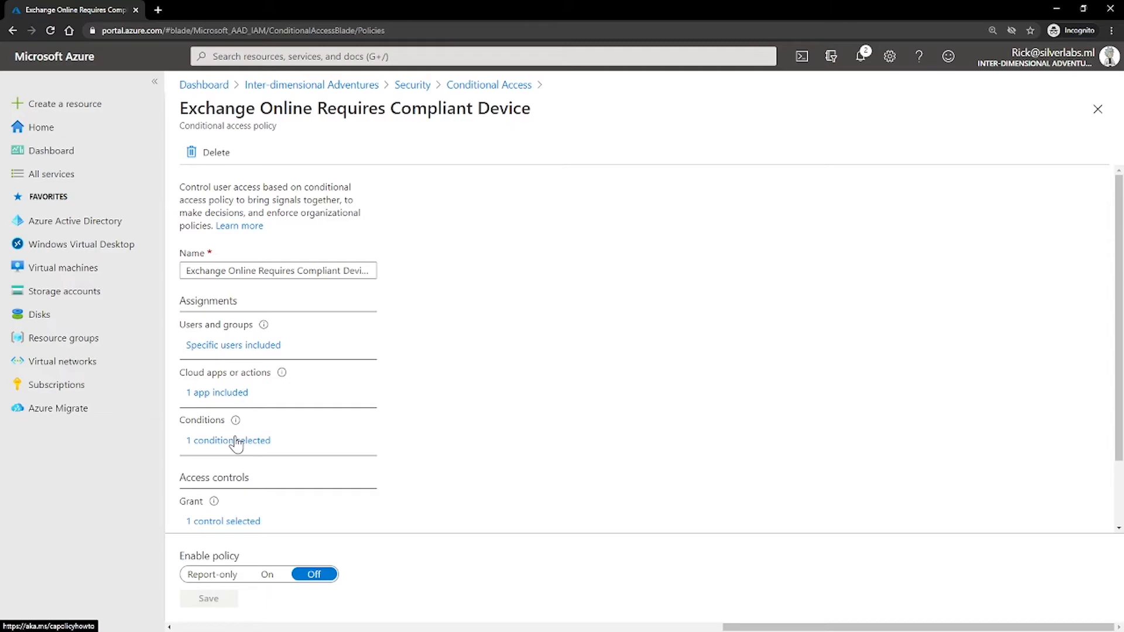
mouse_move(218, 428)
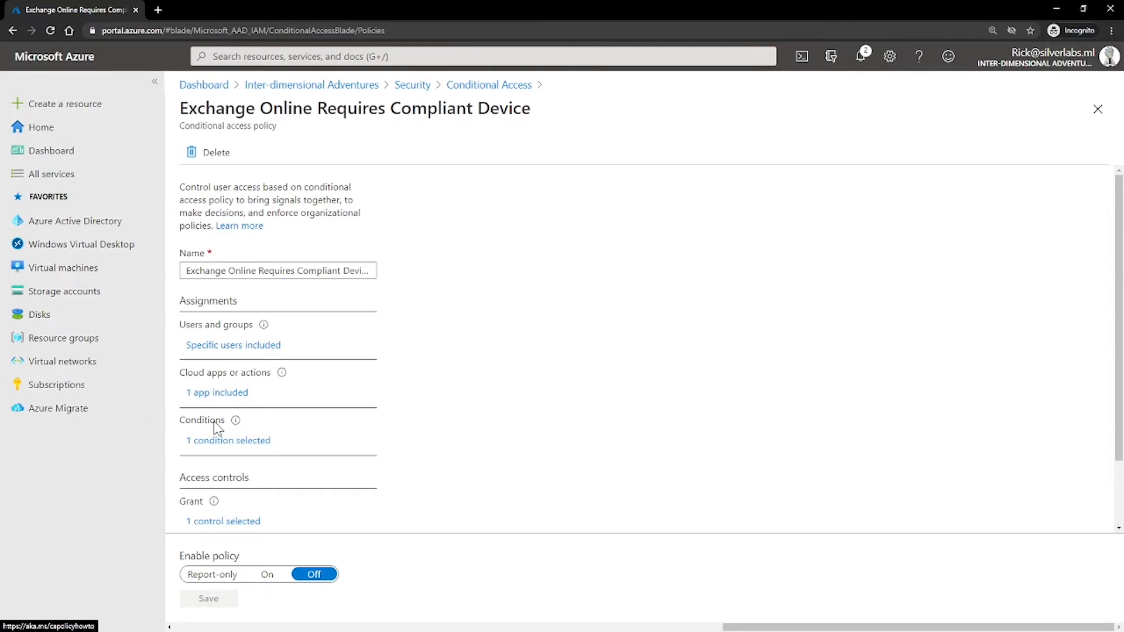
- Turn on the policy's Locations condition, including Any location
left_click(228, 440)
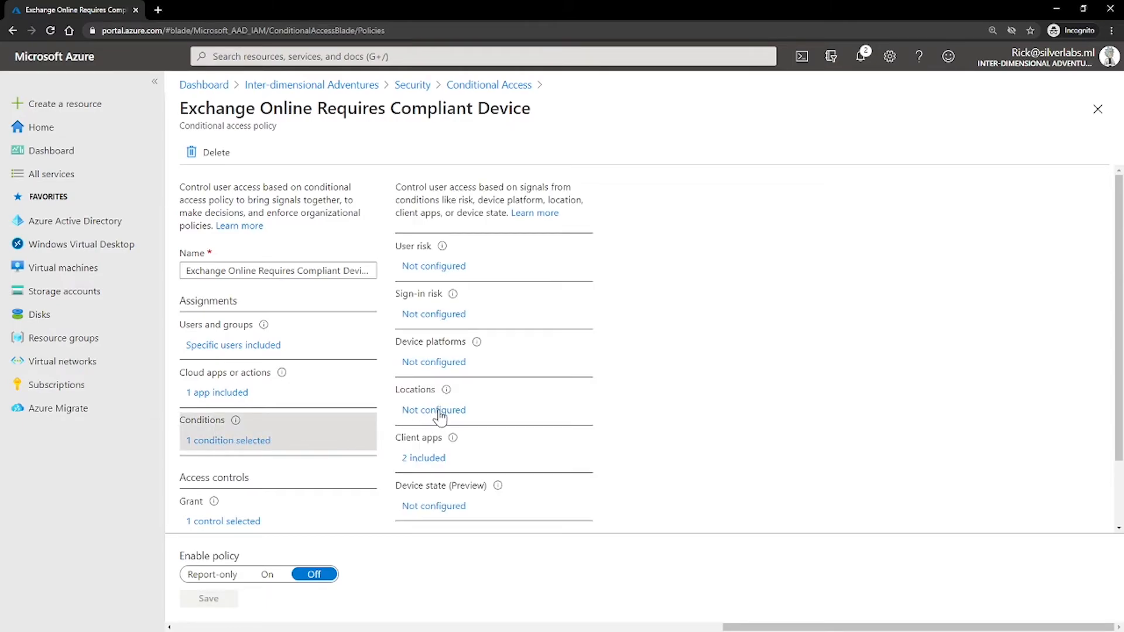
left_click(433, 410)
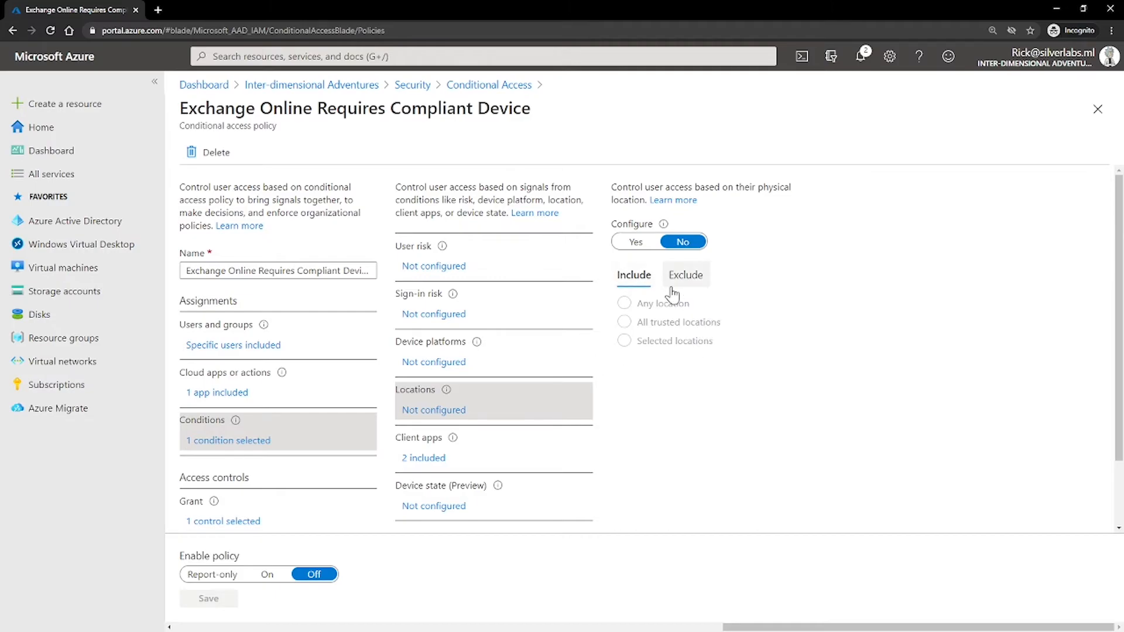
left_click(635, 242)
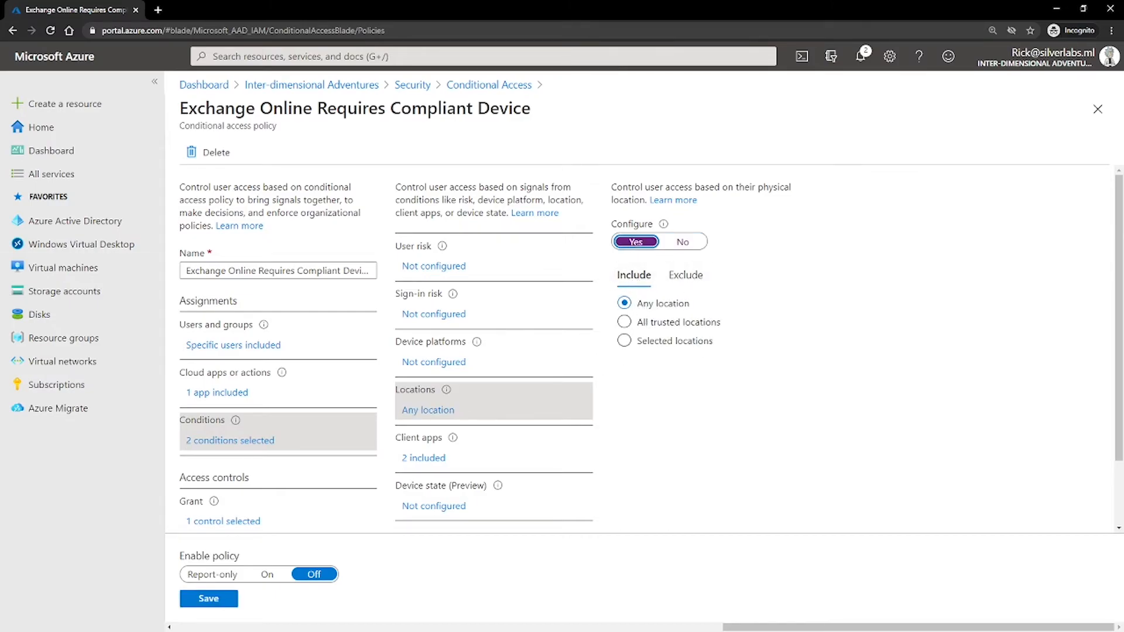
mouse_move(588, 375)
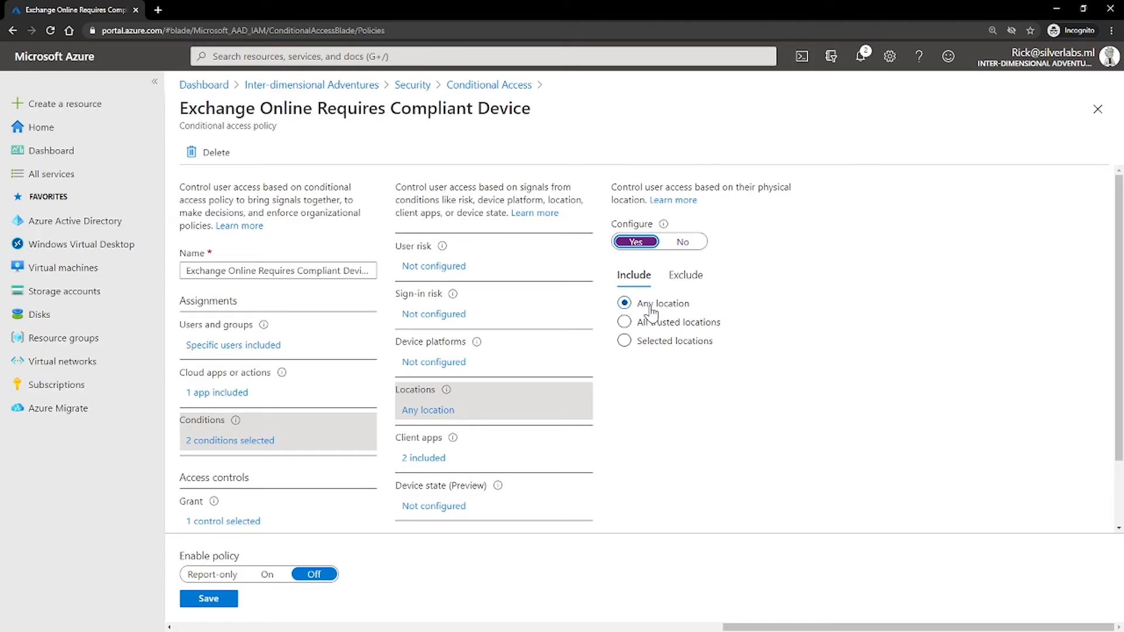
- Switch the Locations include option from All trusted locations to Selected locations
left_click(625, 322)
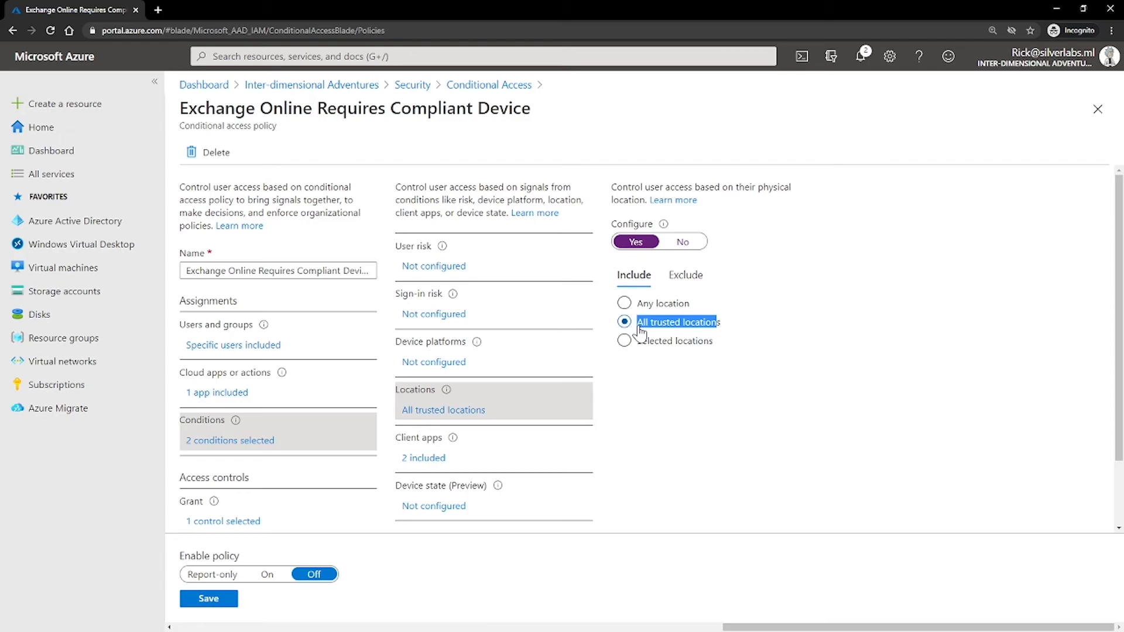
left_click(625, 341)
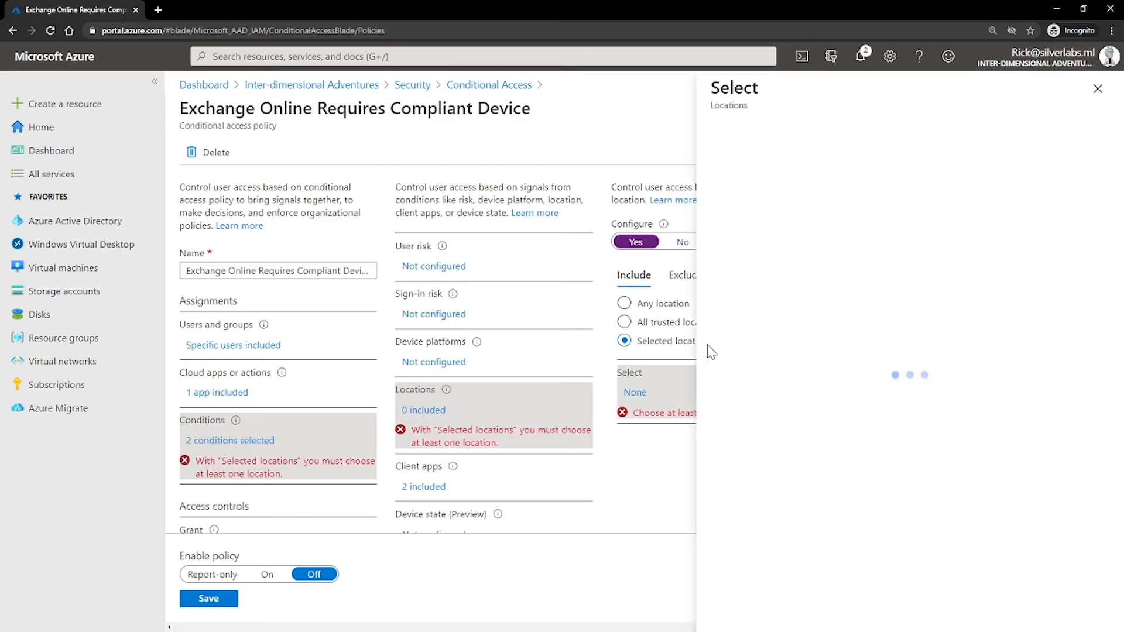